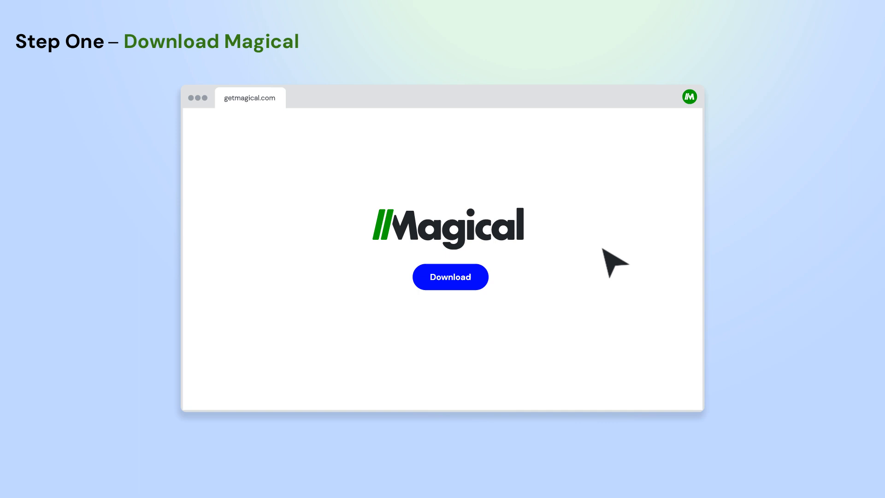
- Download the Magical extension from getmagical.com via the Download button
click(450, 277)
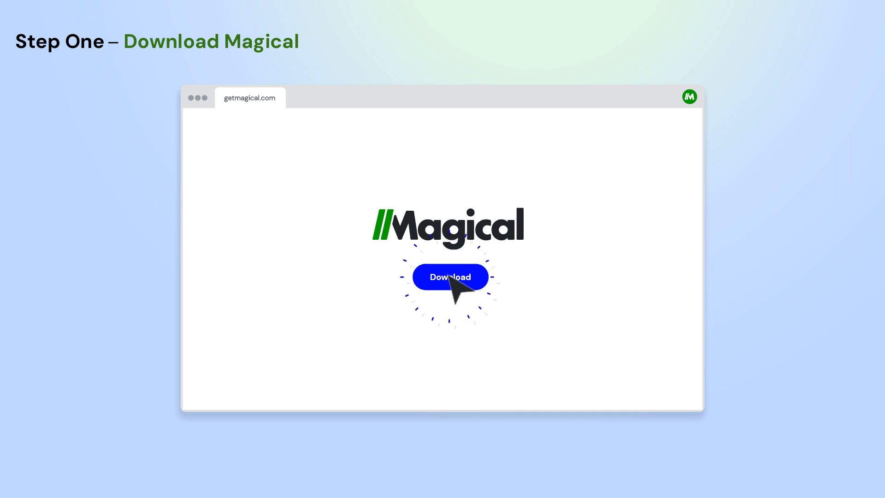
click(450, 277)
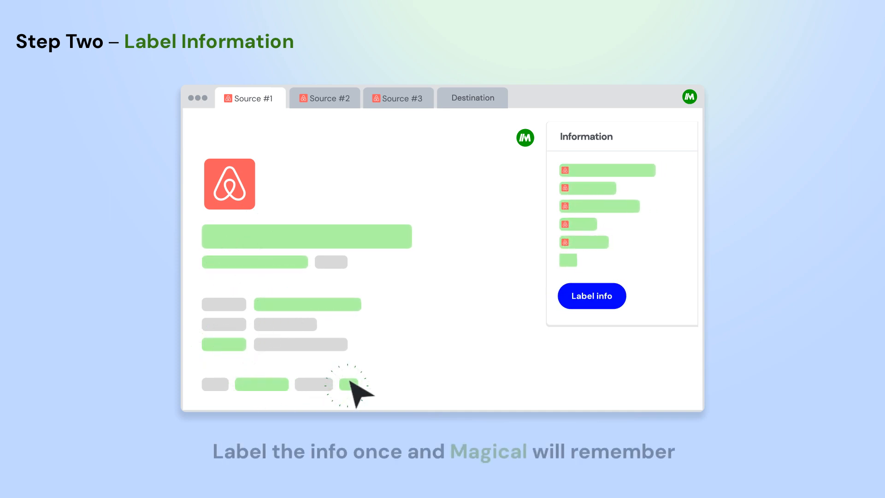
- Label the listing's bottom field on Source #1 and confirm the labelled information
click(350, 385)
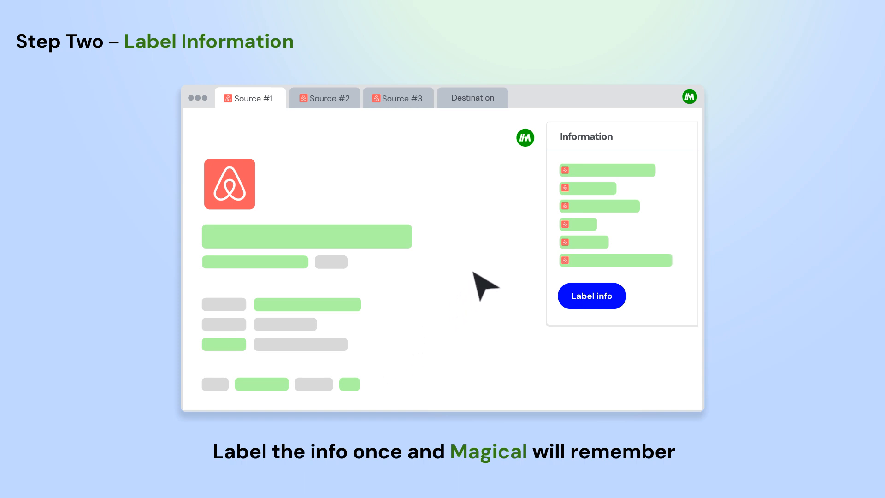
click(591, 296)
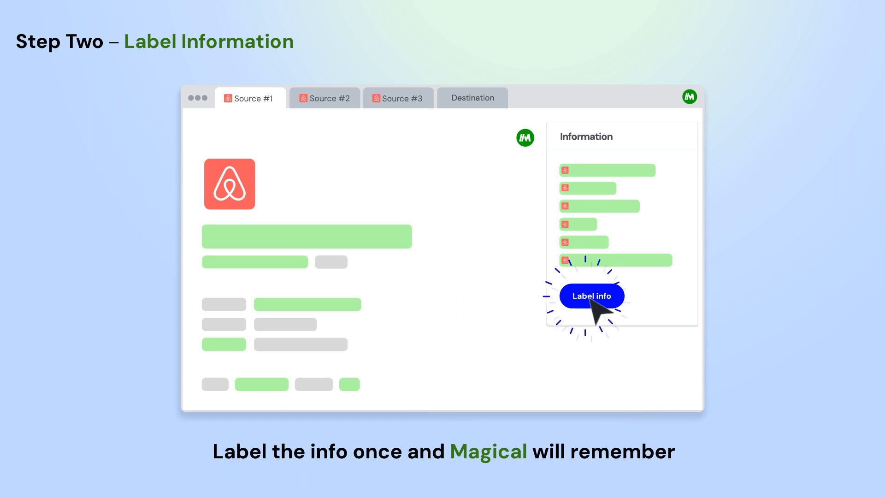
click(591, 296)
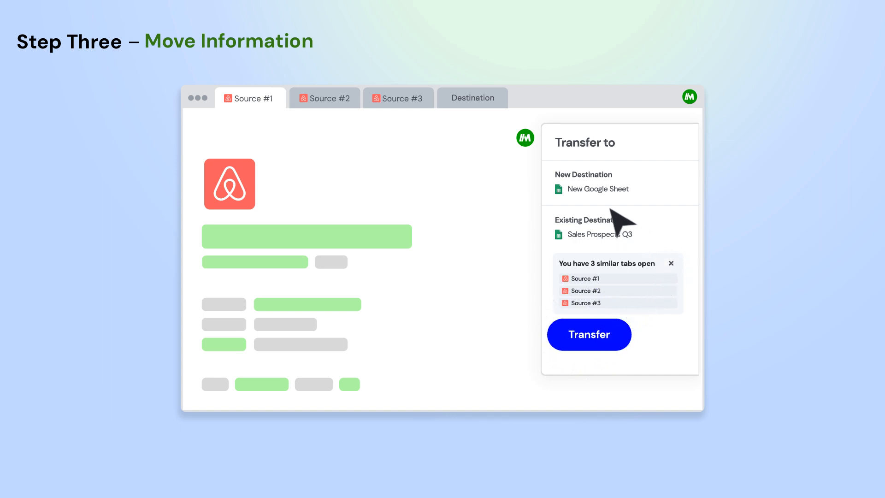
- Transfer the labelled details from the three similar tabs into a New Google Sheet
click(589, 334)
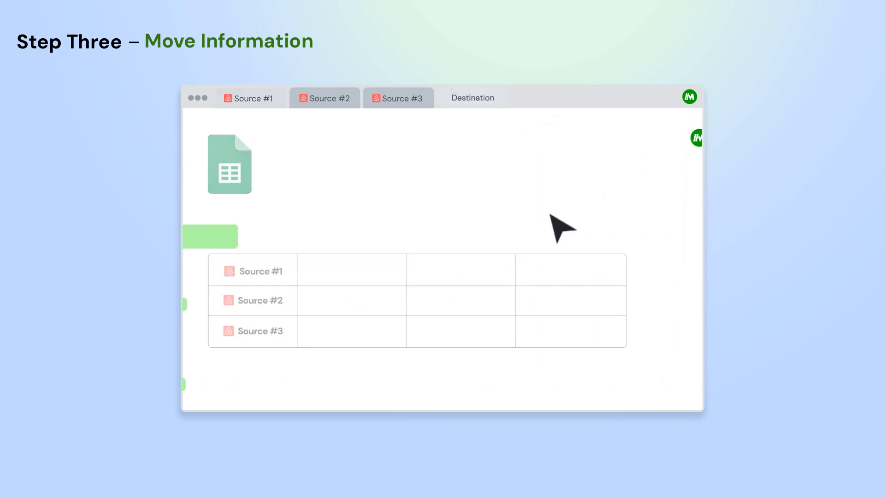